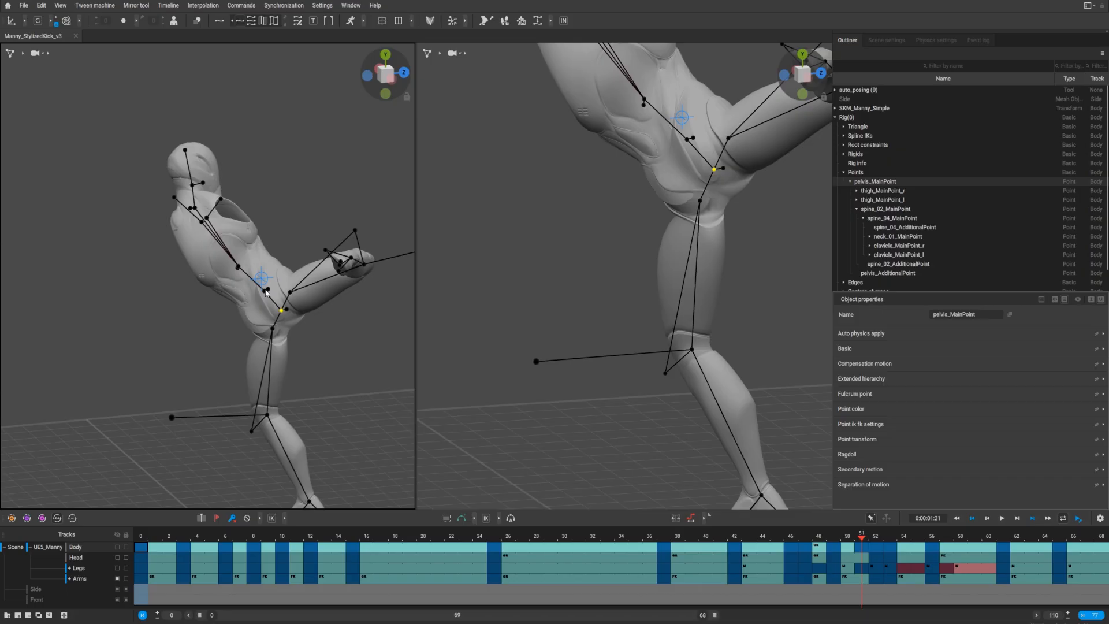
Turn on the pelvis trajectory at the crouch pose, then view it at frame 12
{"action": "left_click", "coordinate": [506, 557]}
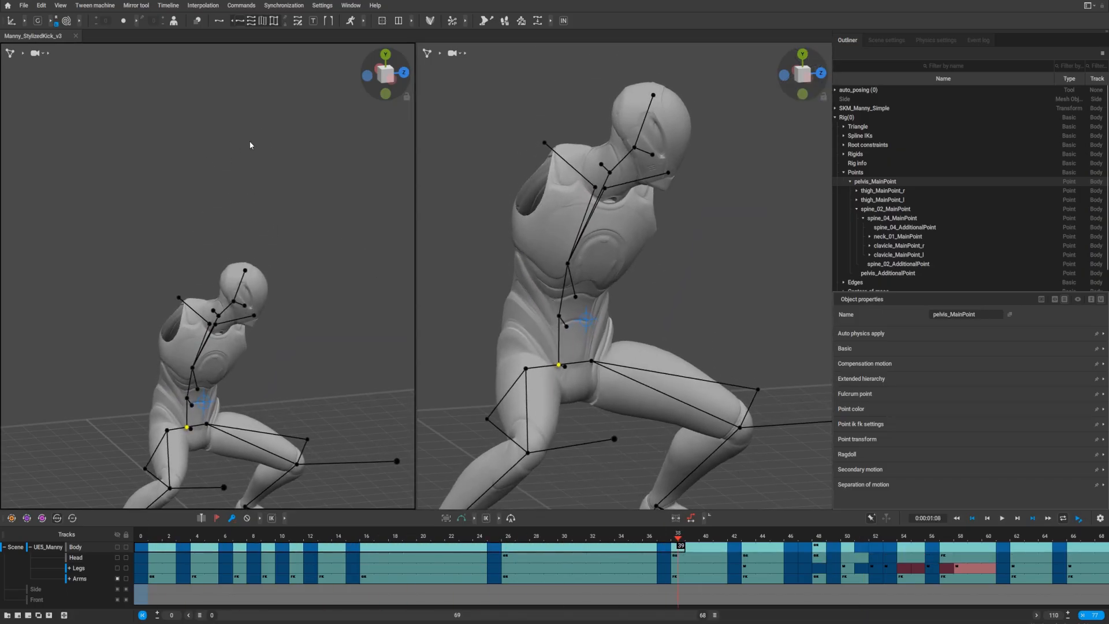
{"action": "left_click", "coordinate": [219, 22]}
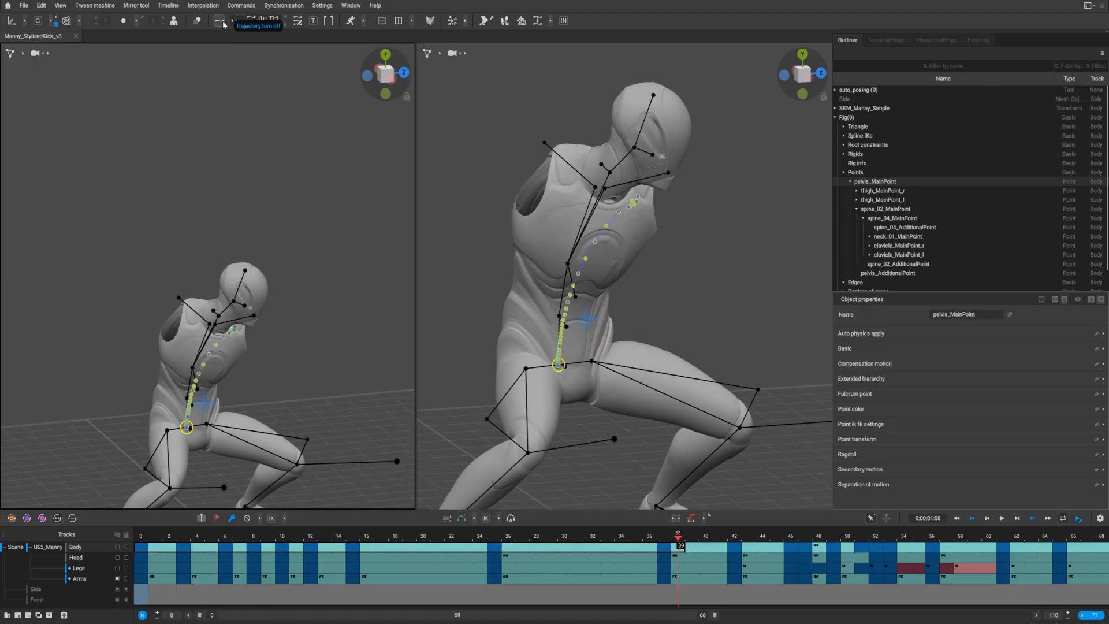
{"action": "left_click", "coordinate": [325, 553]}
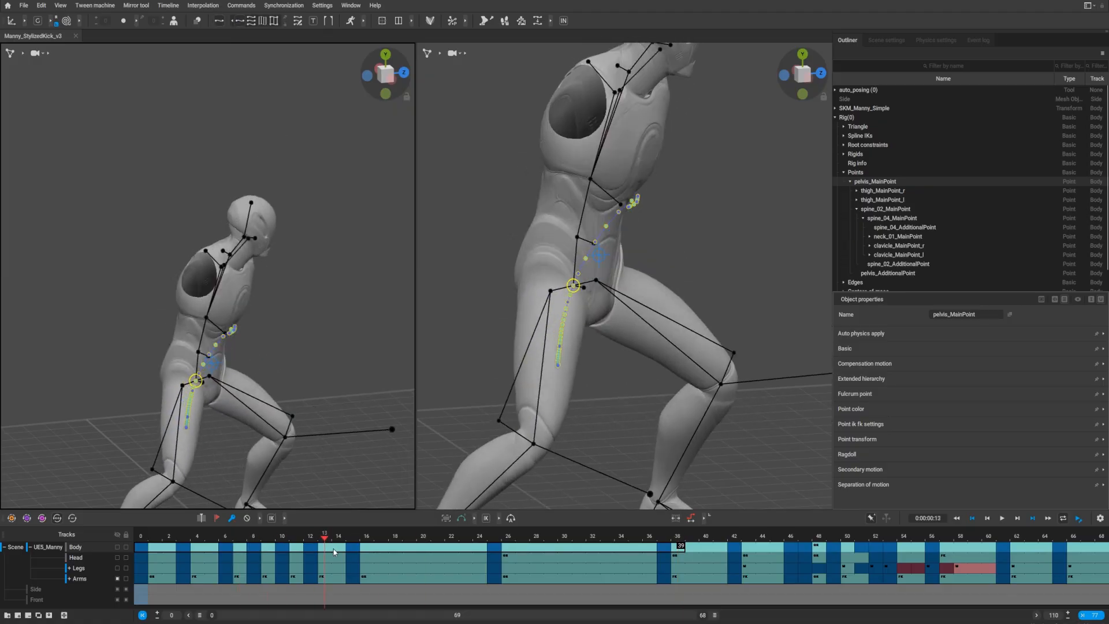
Select the lower spine point, spine_02_MainPoint
{"action": "left_click", "coordinate": [335, 551]}
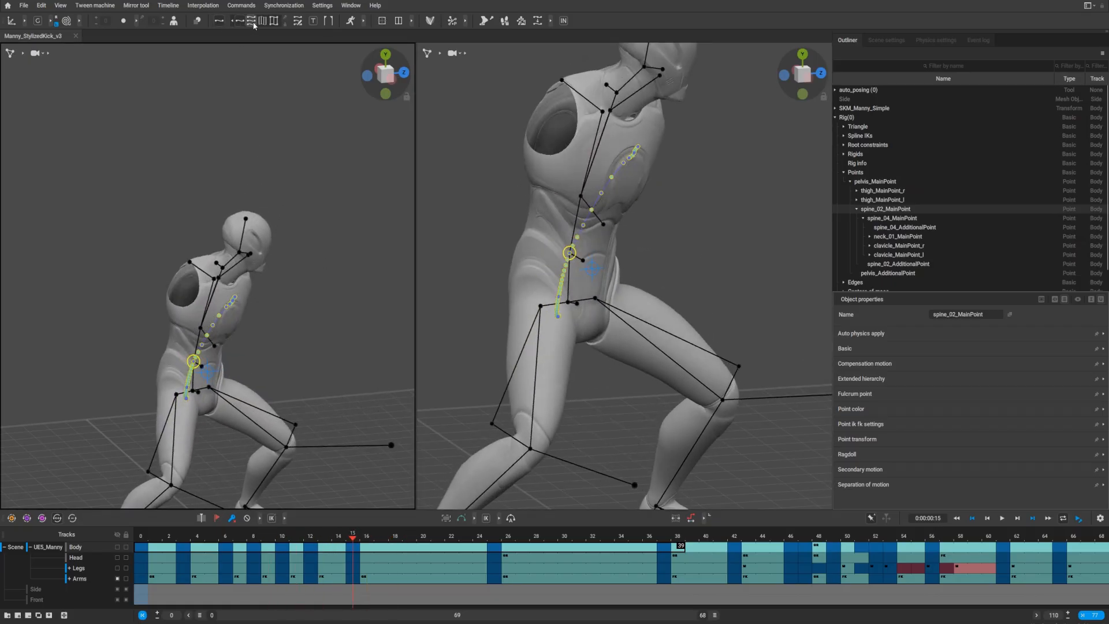
{"action": "mouse_move", "coordinate": [272, 21]}
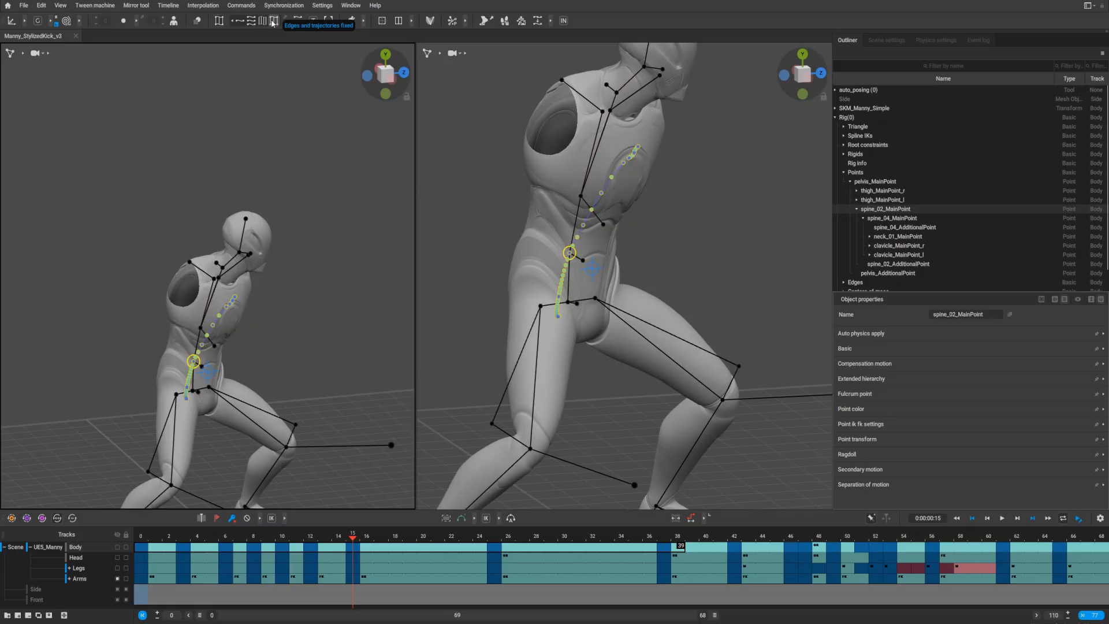
{"action": "mouse_move", "coordinate": [242, 23]}
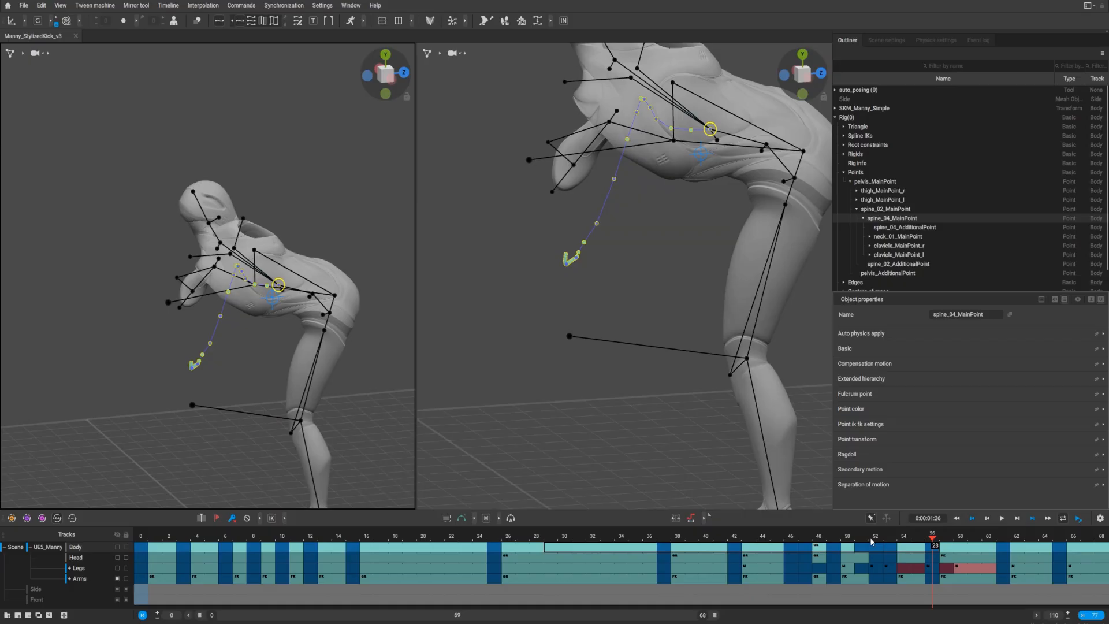
Add another spine point to the selection at frame 47
{"action": "left_click", "coordinate": [677, 537]}
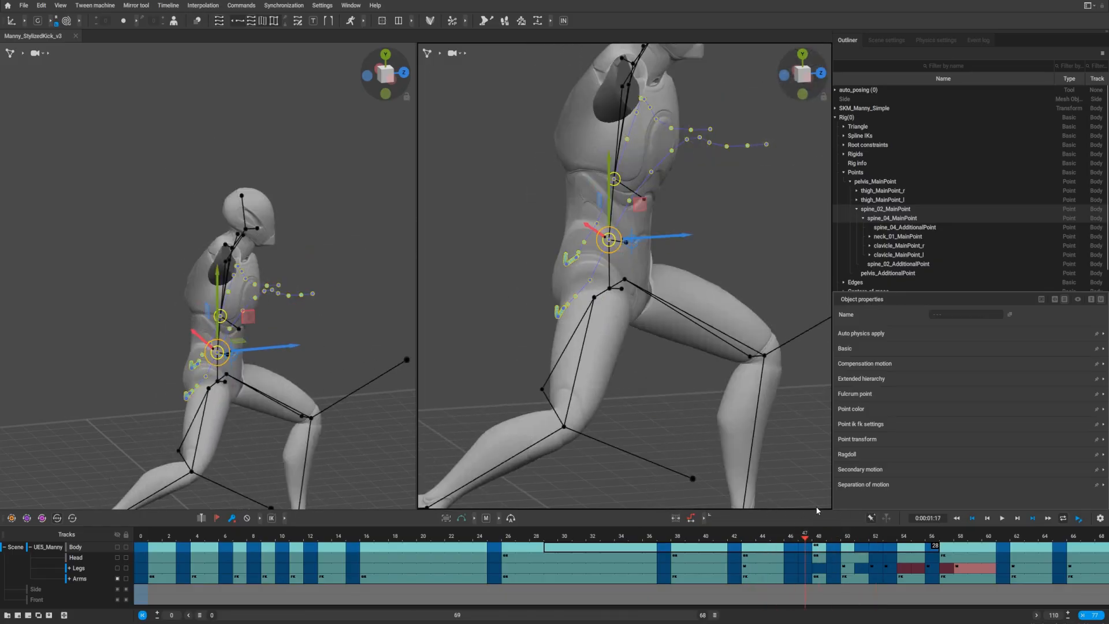
{"action": "mouse_move", "coordinate": [298, 97]}
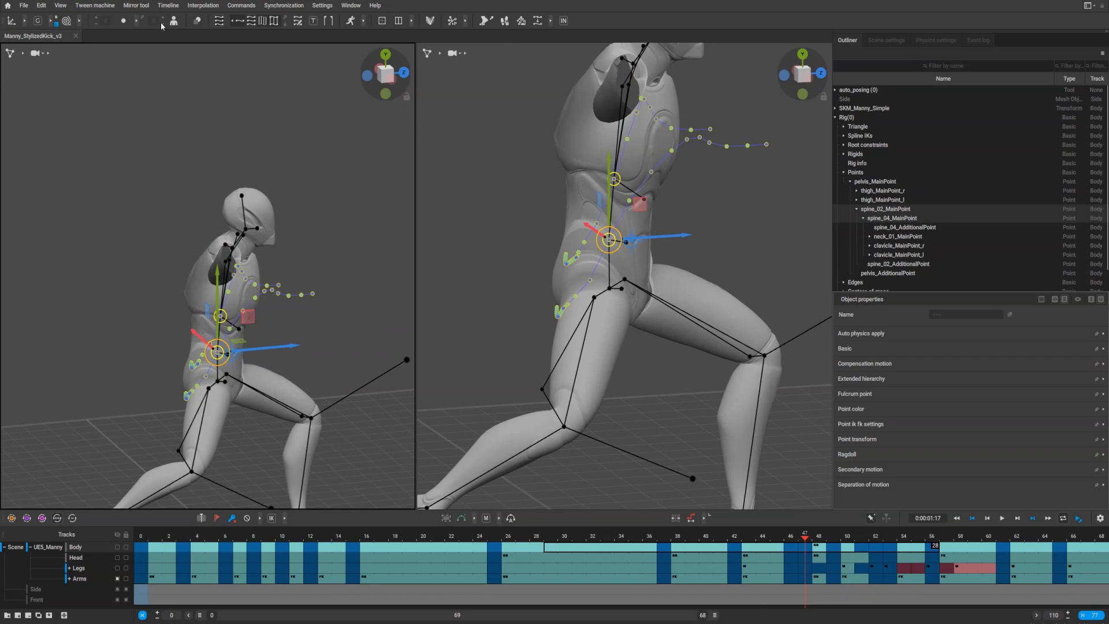
{"action": "mouse_move", "coordinate": [317, 120]}
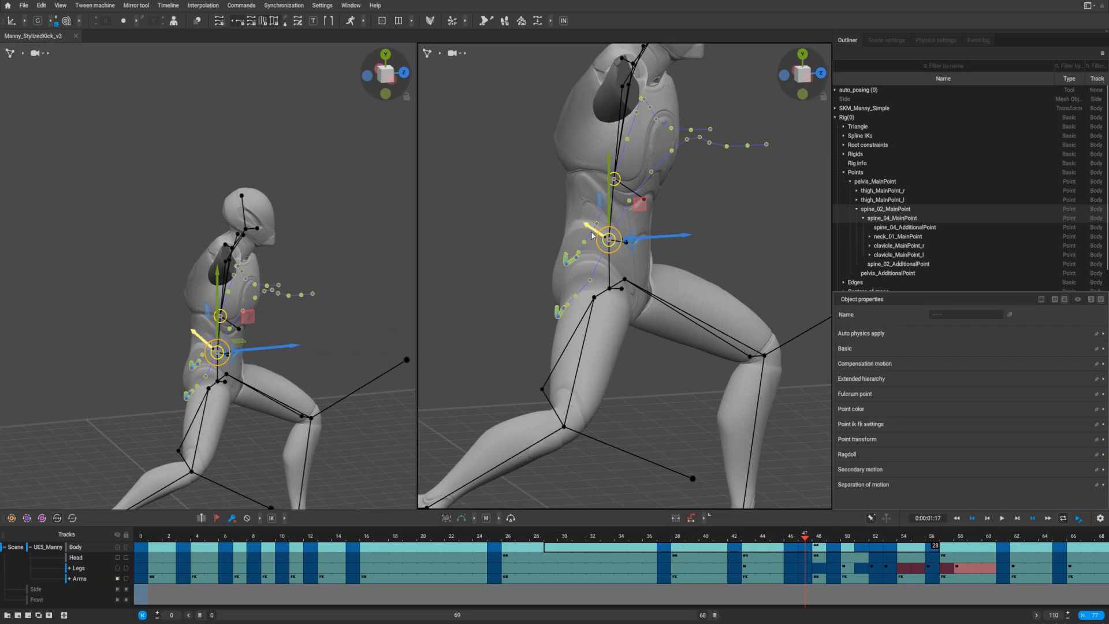
Select the right clavicle and thigh points, scrub to the crouch, and open Manny_StylizedKick_v3
{"action": "left_click", "coordinate": [874, 181]}
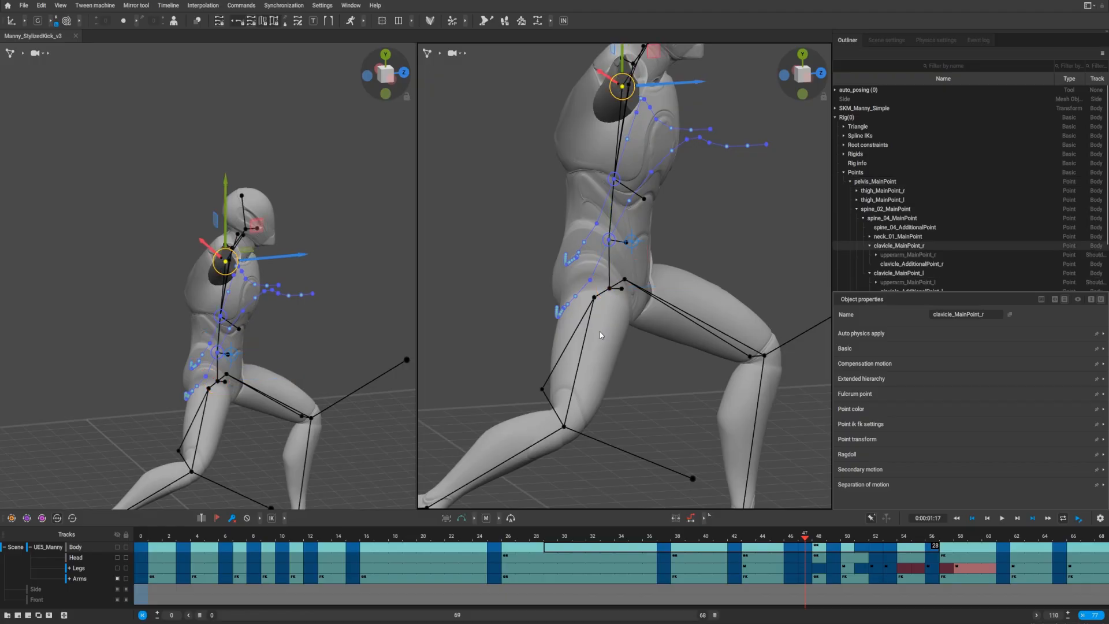
{"action": "left_click", "coordinate": [818, 539]}
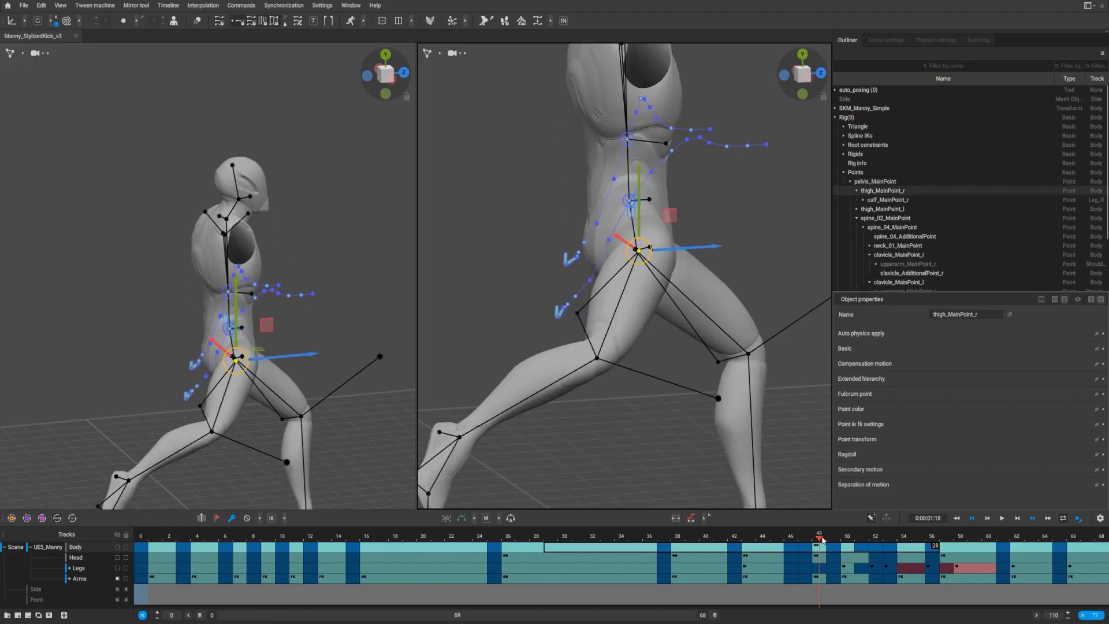
{"action": "left_click_drag", "start_coordinate": [820, 541], "coordinate": [775, 541]}
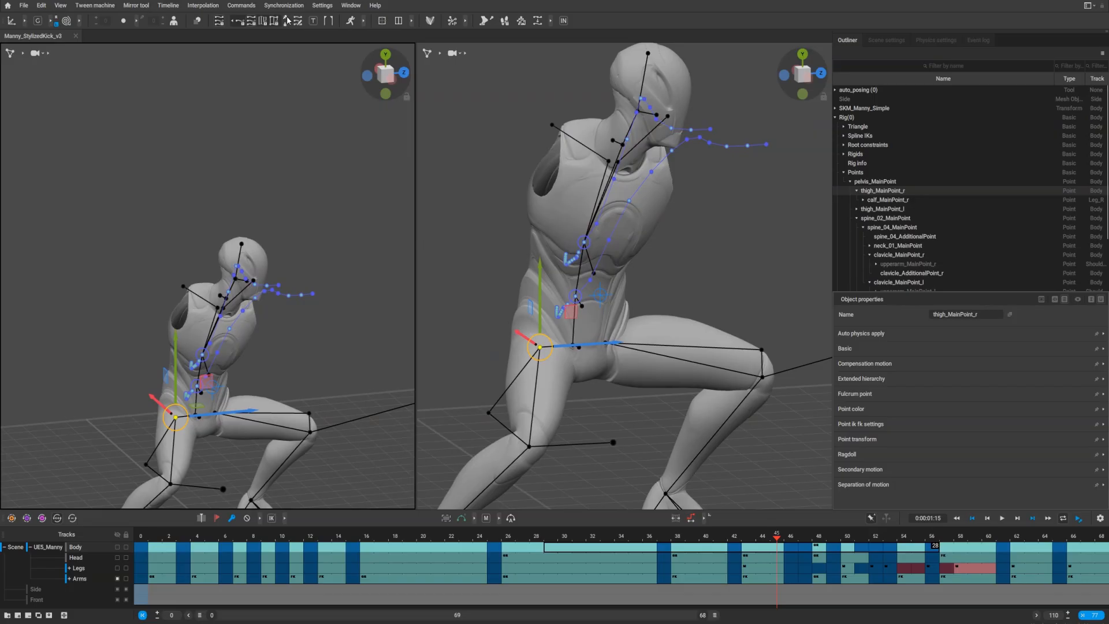
{"action": "left_click", "coordinate": [284, 21]}
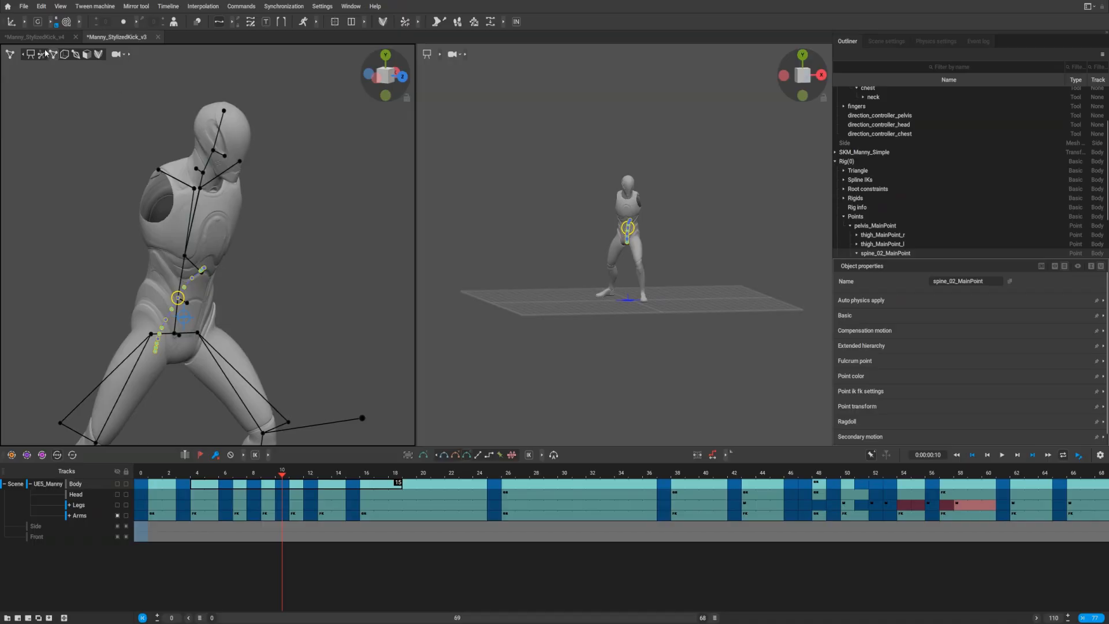
{"action": "mouse_move", "coordinate": [53, 57]}
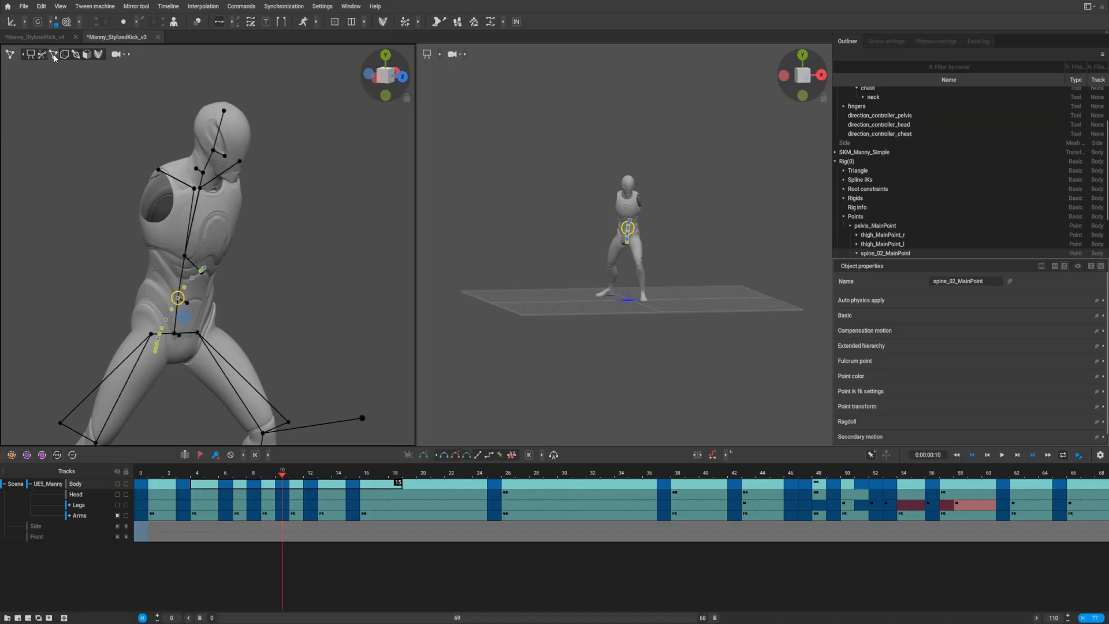
{"action": "mouse_move", "coordinate": [40, 57]}
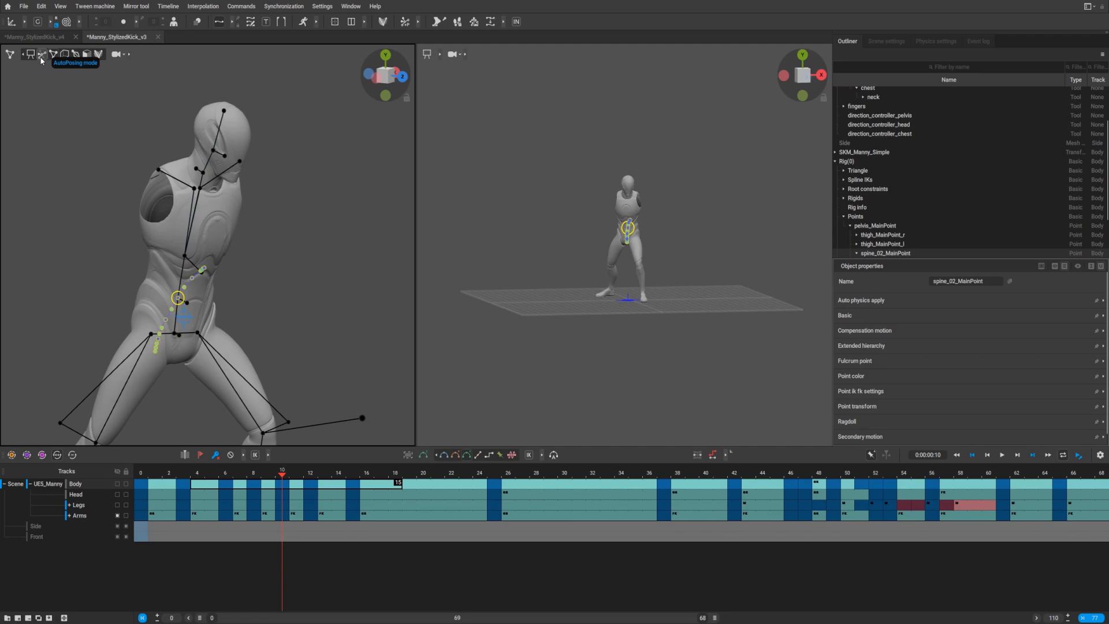
{"action": "mouse_move", "coordinate": [37, 112]}
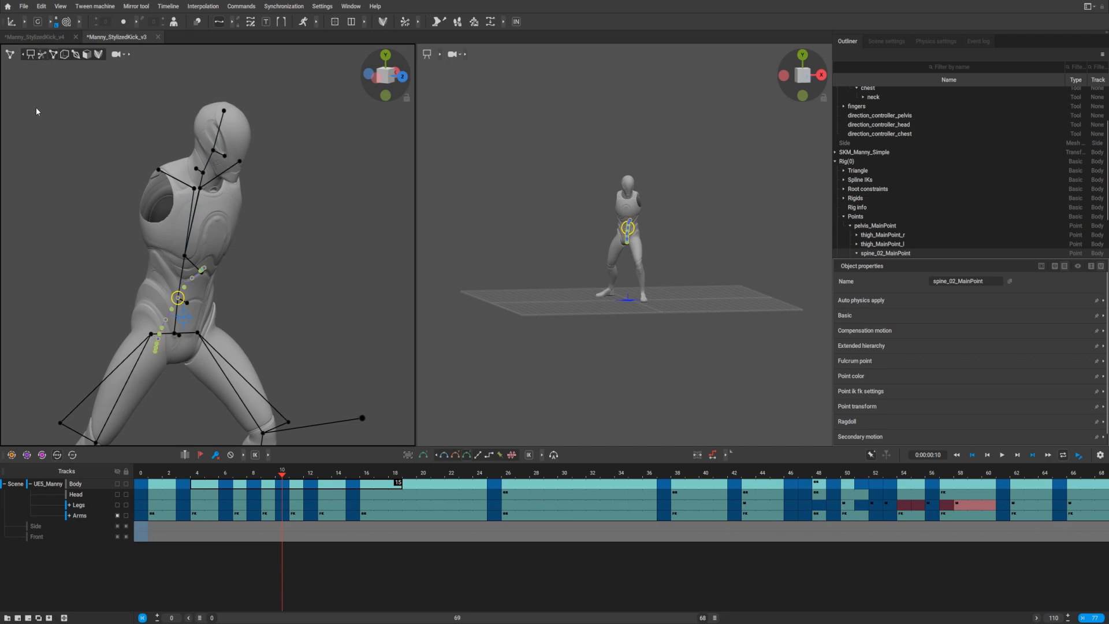
Switch to AutoPosing controllers and check the chest and arm trajectories at frames 18 and 13
{"action": "left_click", "coordinate": [181, 254]}
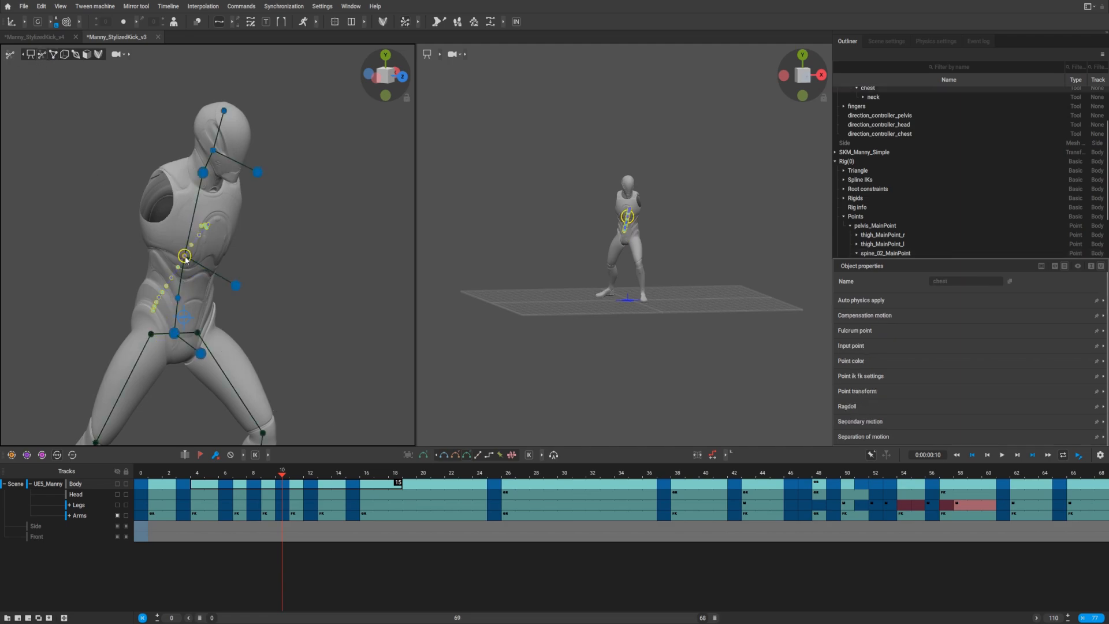
{"action": "mouse_move", "coordinate": [225, 327]}
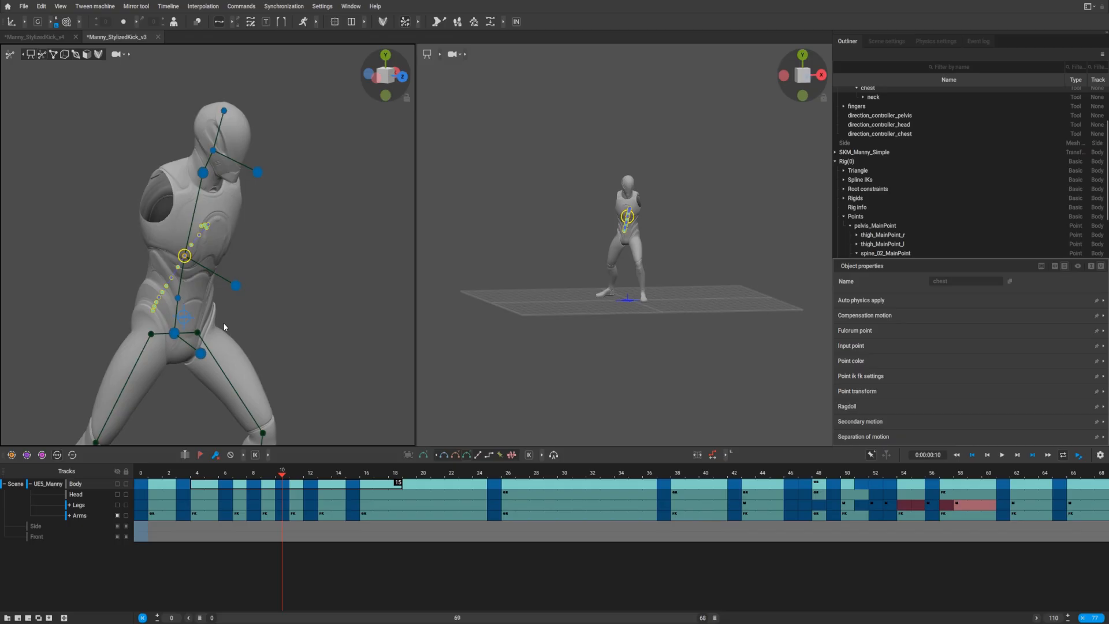
{"action": "mouse_move", "coordinate": [269, 319]}
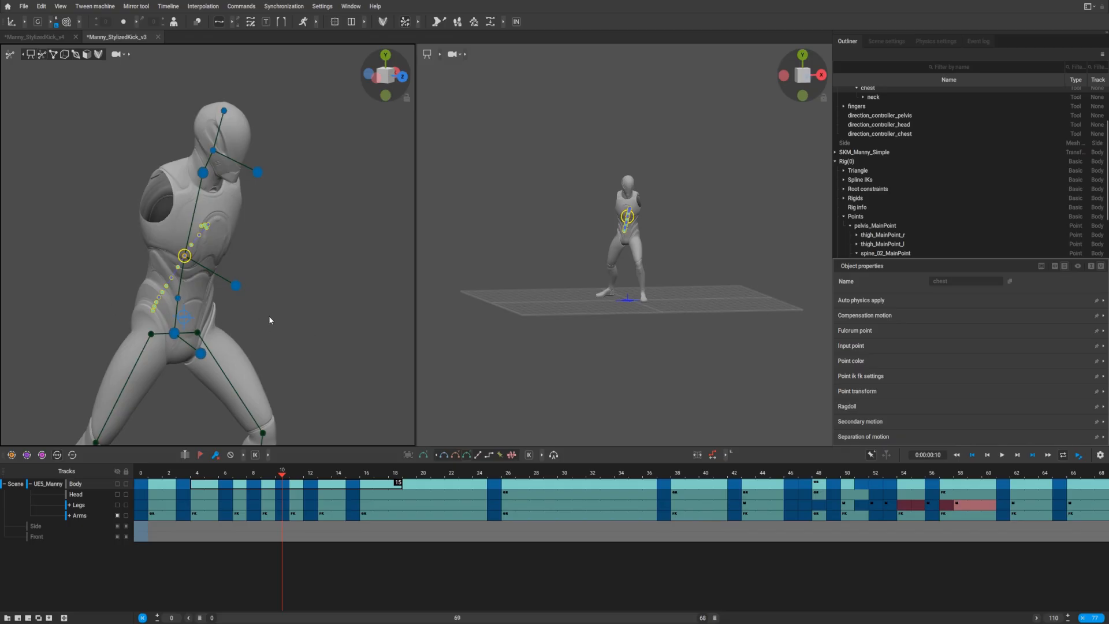
{"action": "mouse_move", "coordinate": [80, 499]}
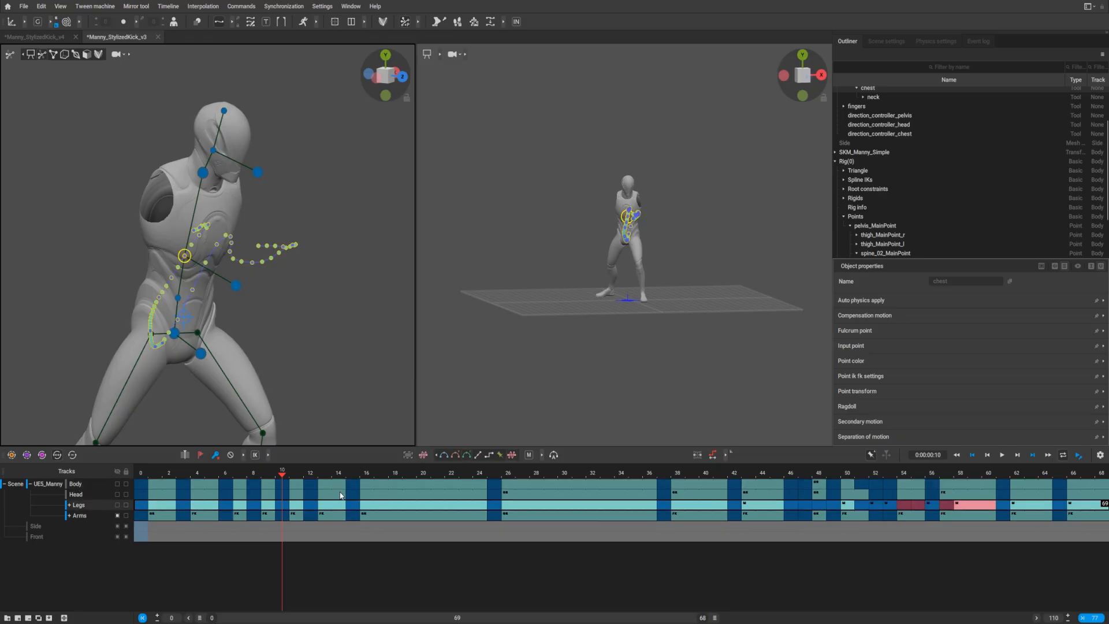
{"action": "left_click", "coordinate": [394, 478]}
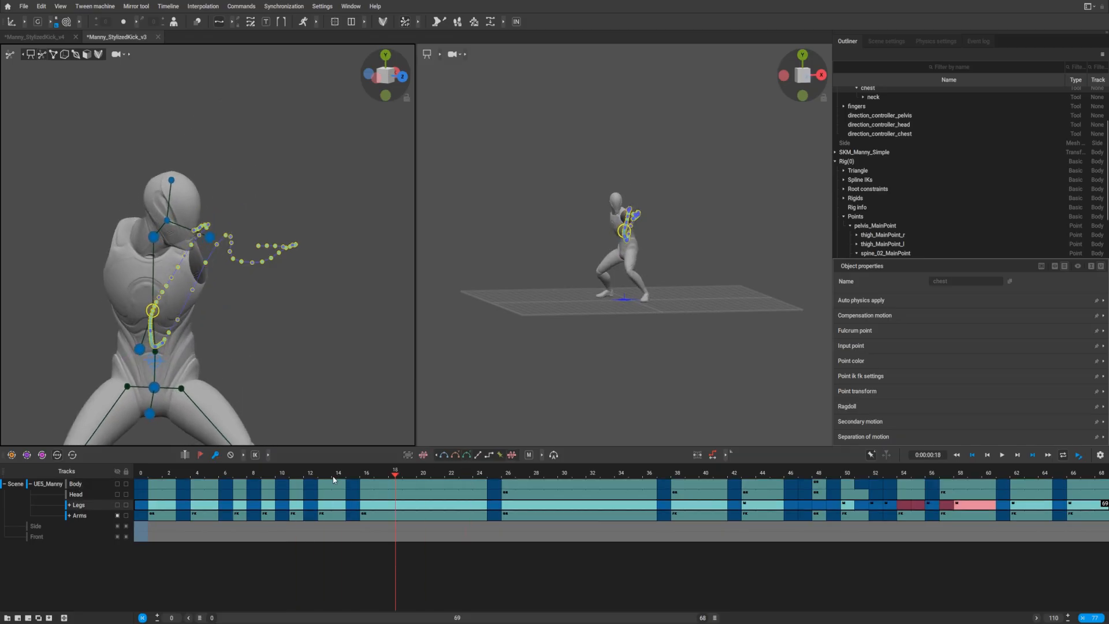
{"action": "left_click", "coordinate": [324, 477]}
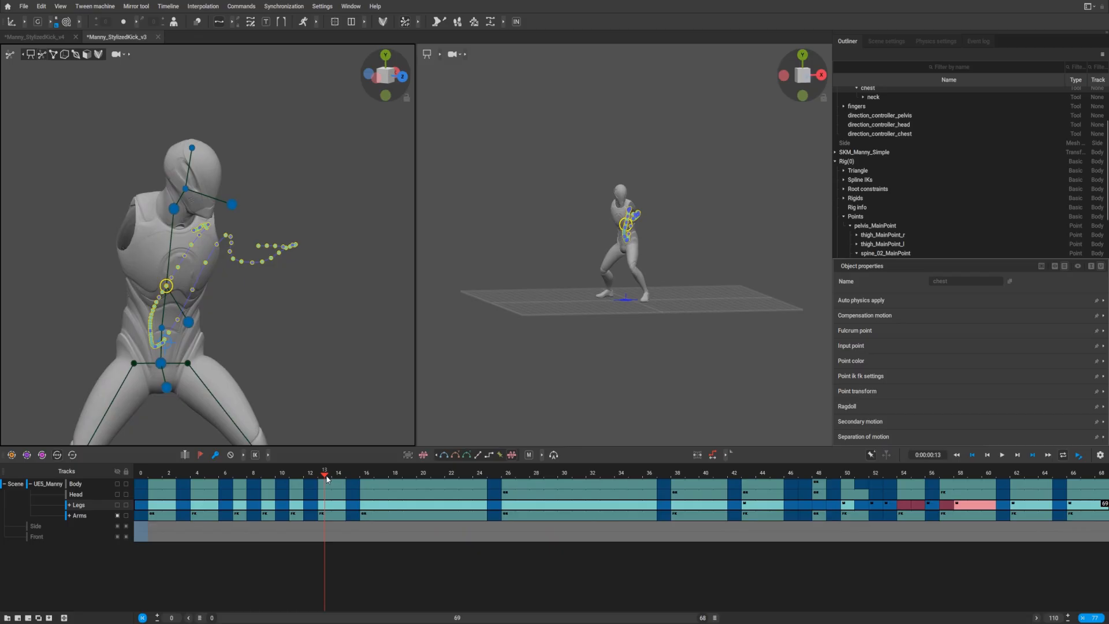
Return to Point controller mode for editing individual rig points
{"action": "left_click", "coordinate": [408, 475]}
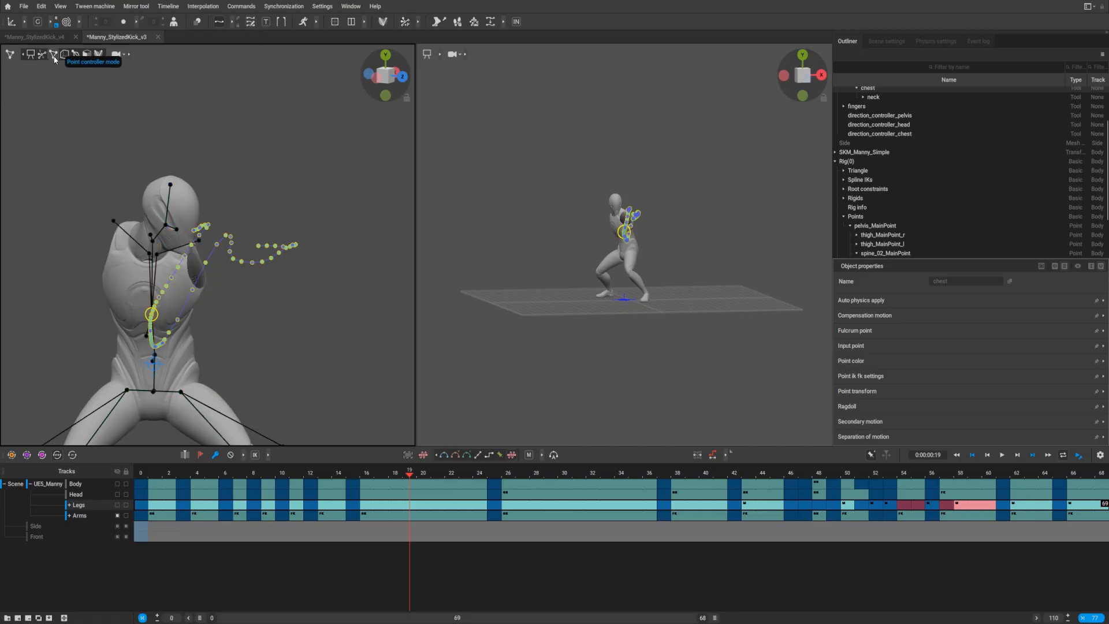
{"action": "mouse_move", "coordinate": [189, 197]}
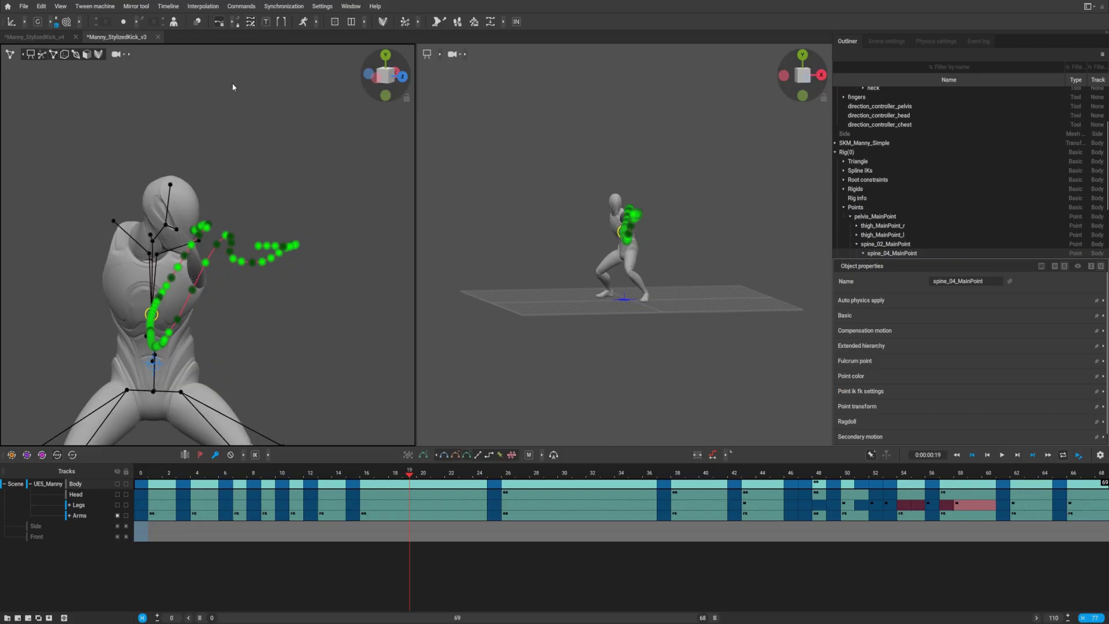
{"action": "mouse_move", "coordinate": [187, 328]}
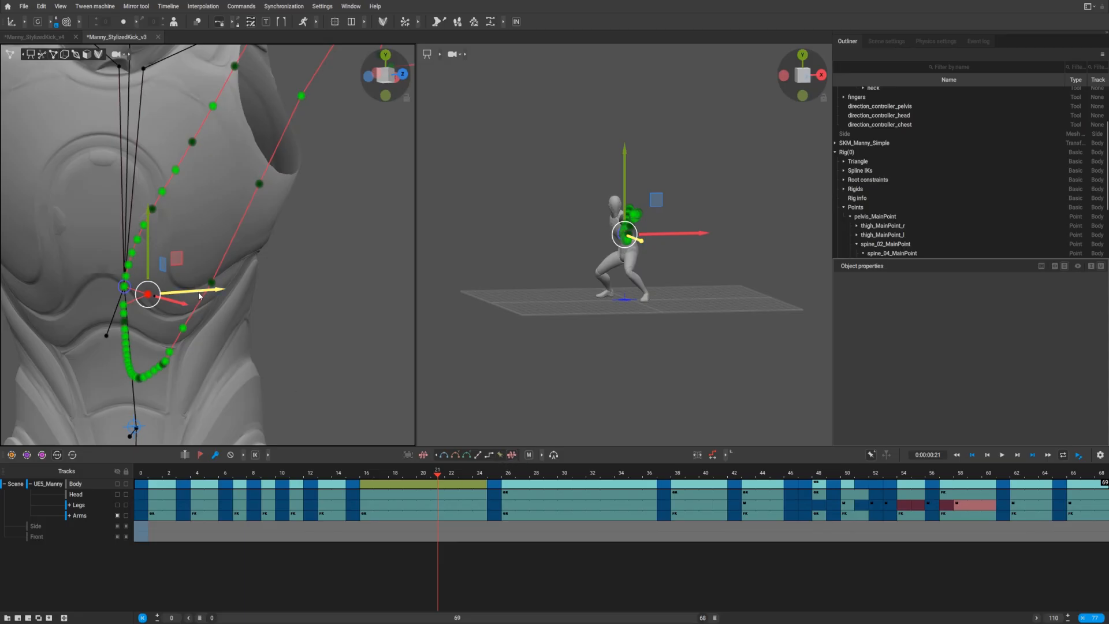
Drag the chest trajectory point downward along the arc toward the belly
{"action": "left_click_drag", "start_coordinate": [148, 294], "coordinate": [124, 295]}
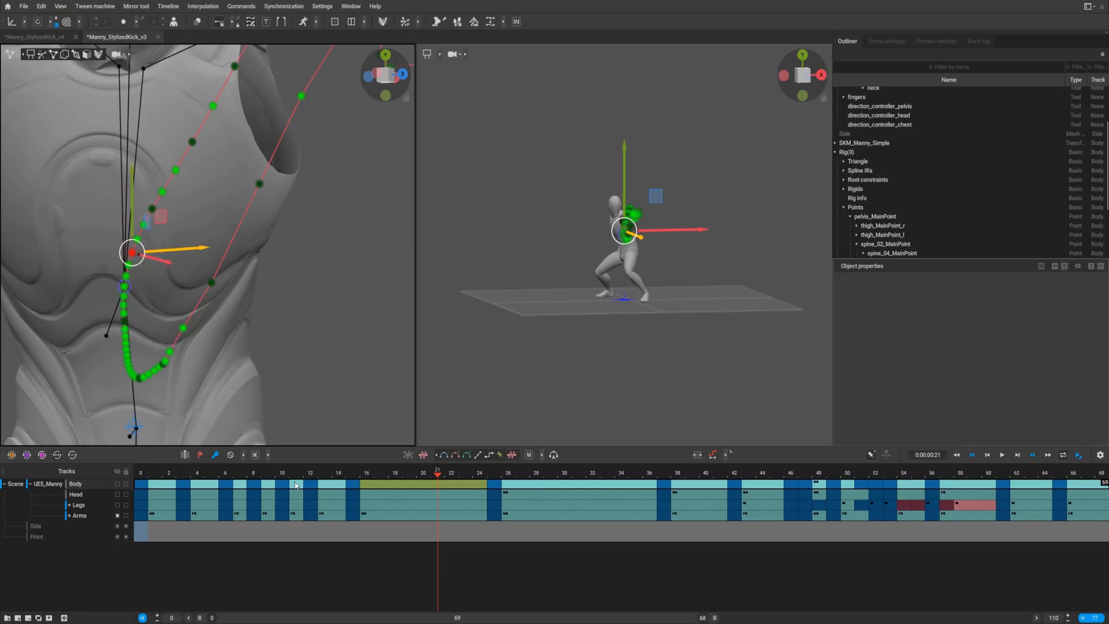
{"action": "mouse_move", "coordinate": [399, 494]}
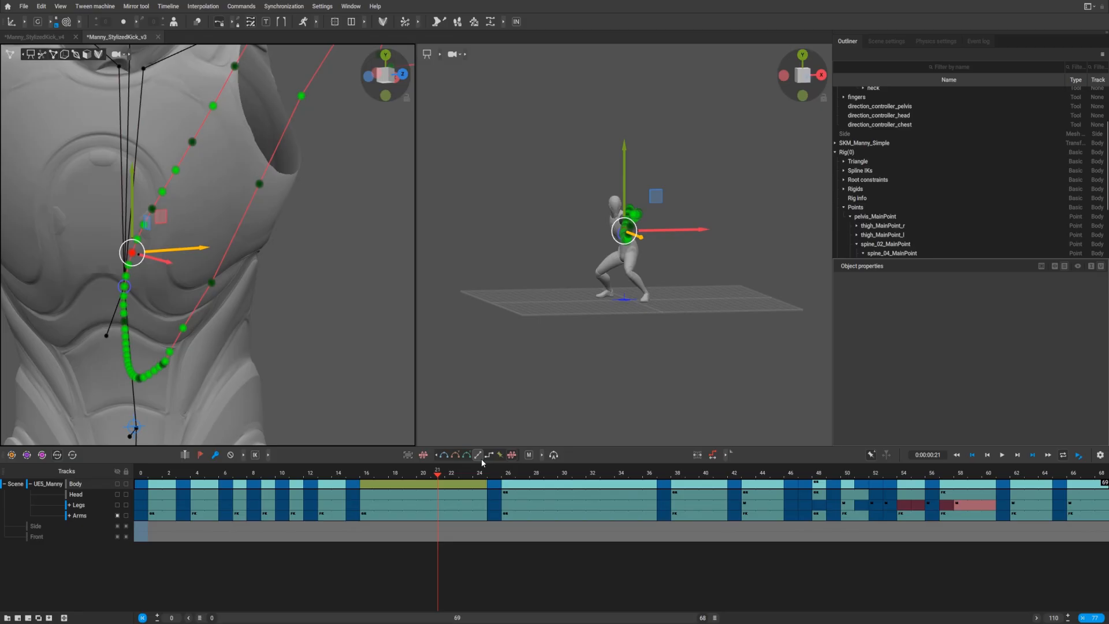
{"action": "mouse_move", "coordinate": [169, 481]}
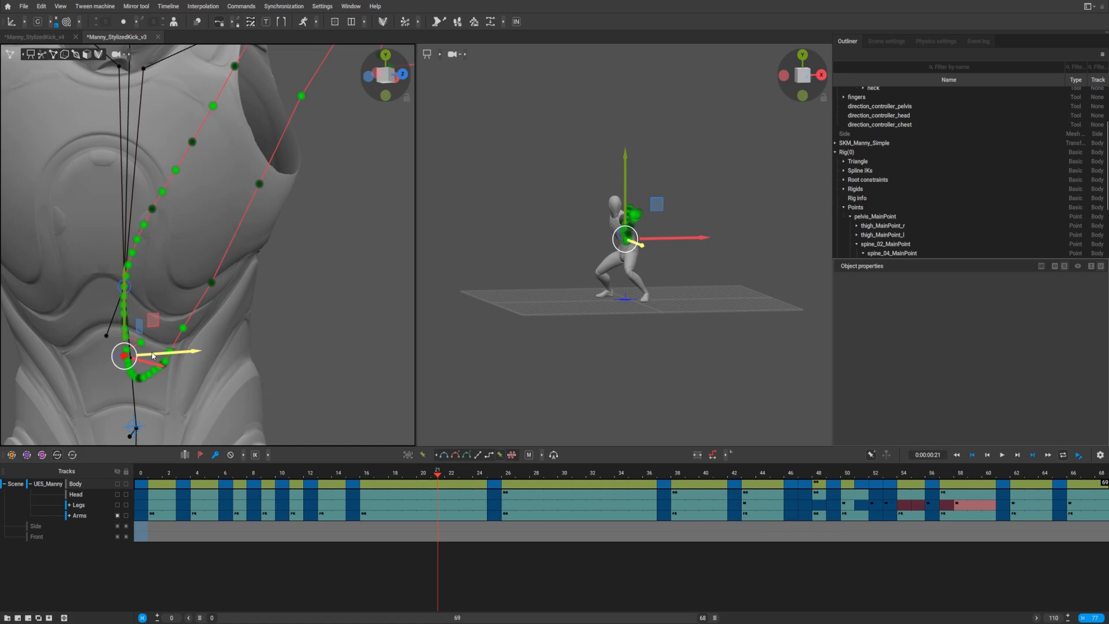
Push the frame-21 chest trajectory point outward to the right
{"action": "left_click_drag", "start_coordinate": [124, 356], "coordinate": [134, 345]}
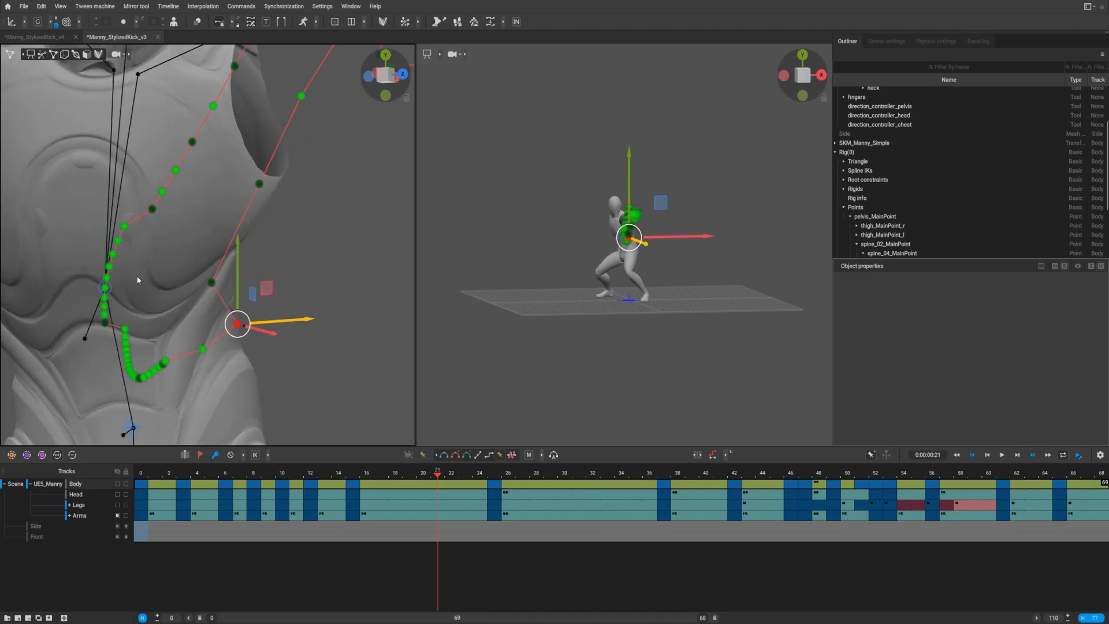
{"action": "mouse_move", "coordinate": [115, 344]}
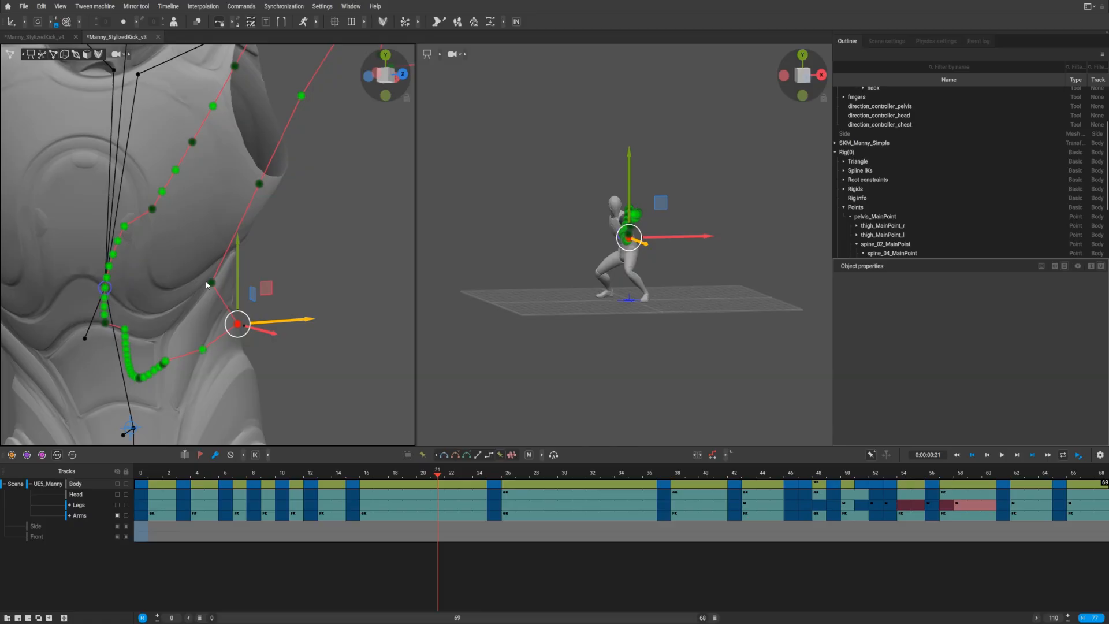
{"action": "mouse_move", "coordinate": [209, 281]}
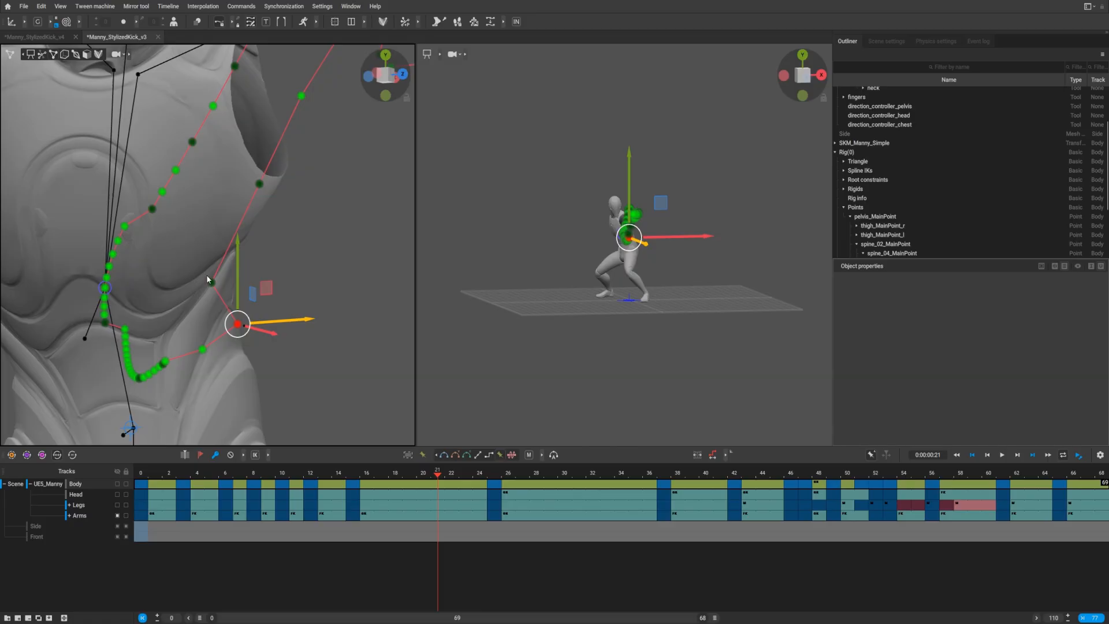